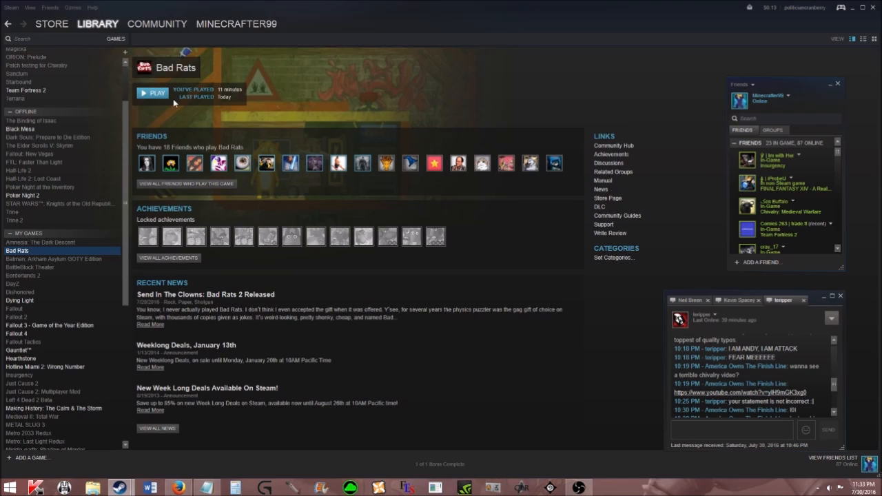
pyautogui.moveTo(228, 134)
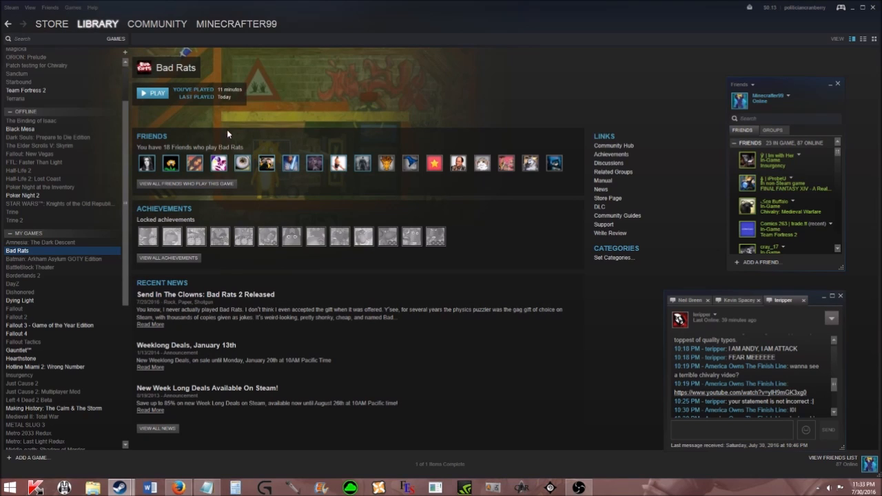
pyautogui.moveTo(232, 95)
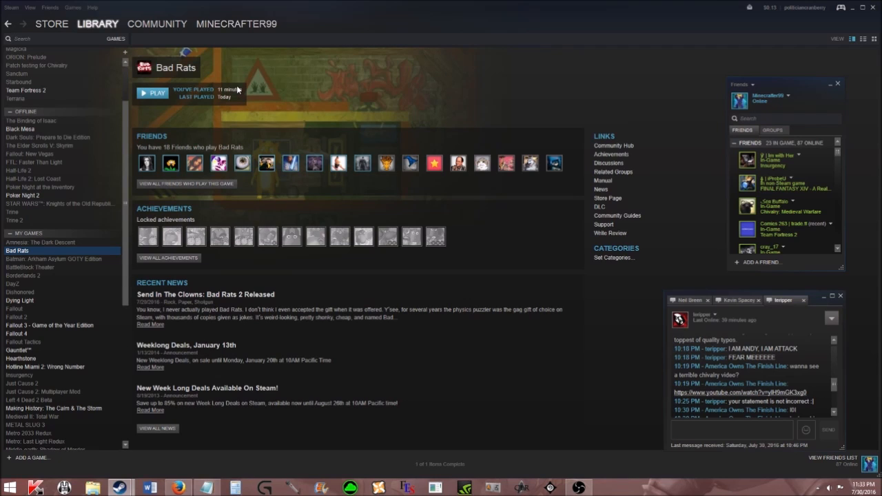
pyautogui.moveTo(217, 109)
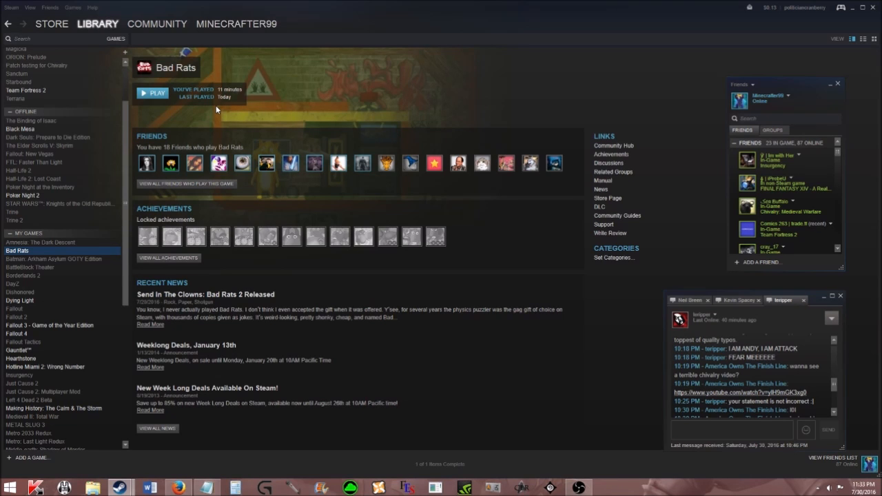
pyautogui.moveTo(240, 154)
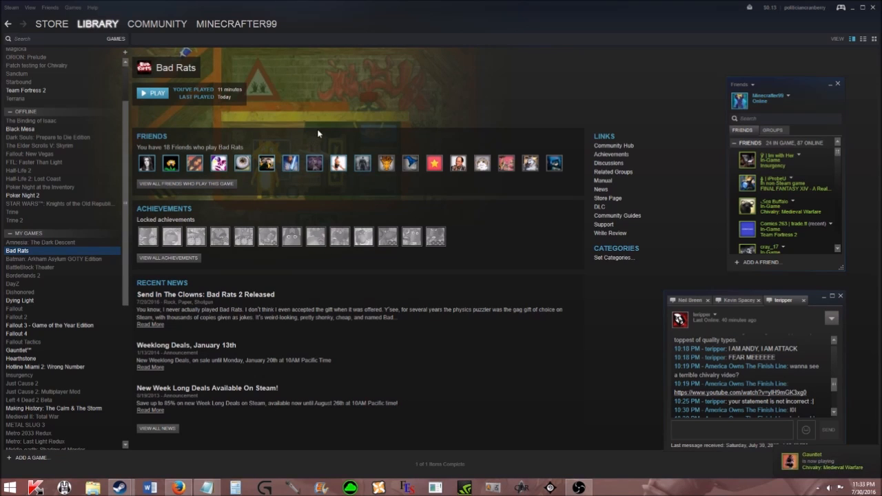
pyautogui.moveTo(355, 125)
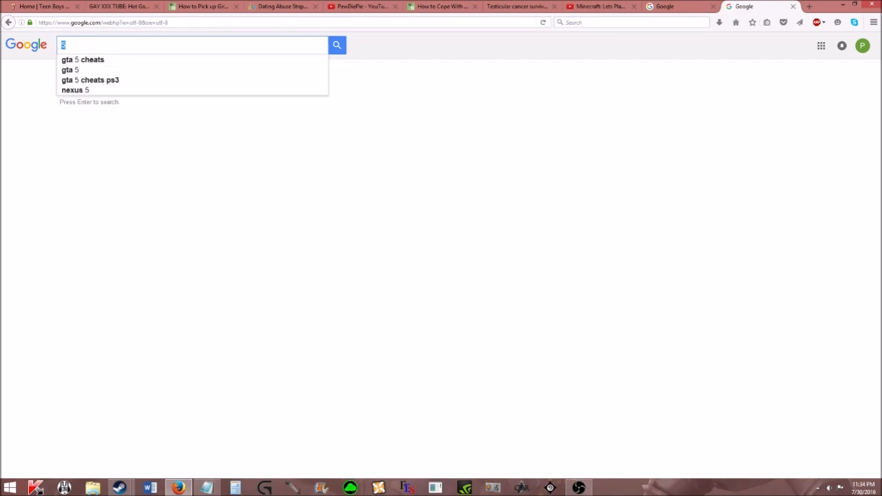
# Search Google for 'how to unlock special levels on bad rats'.
pyautogui.write('how to unlock special levels on bad rats')
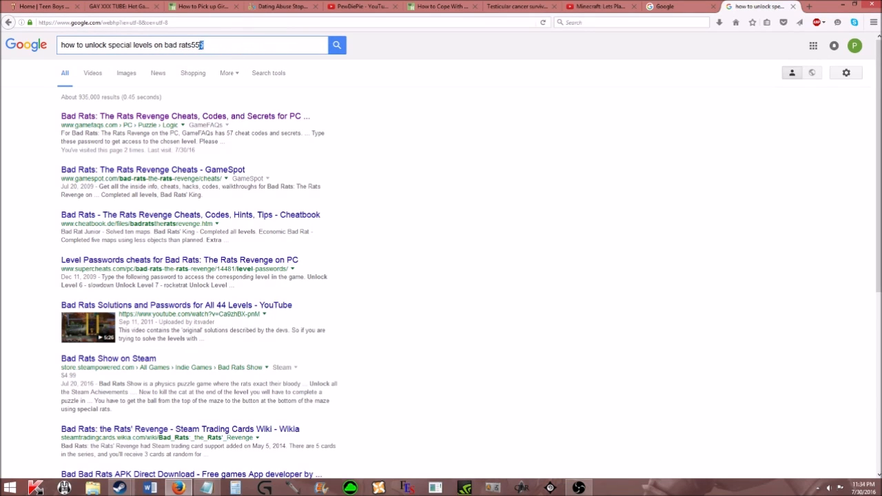
pyautogui.write('5555555555555555555555555555555555555')
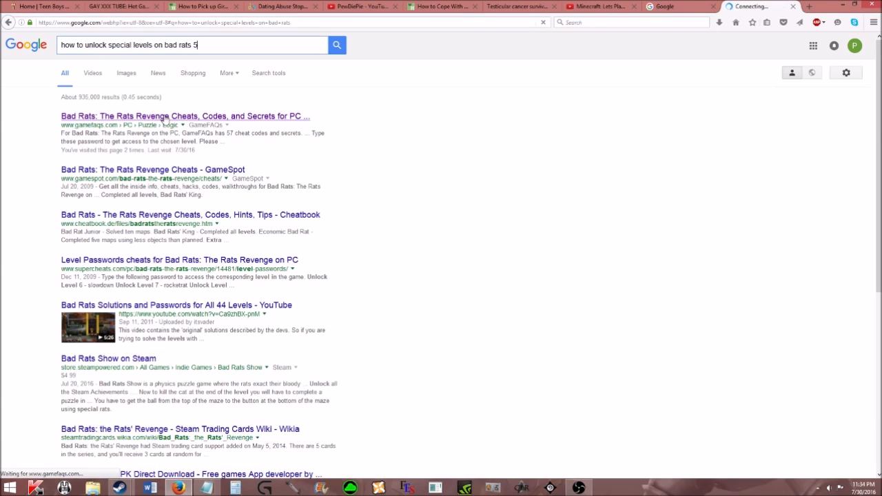
# Open the GameFAQs Bad Rats cheats page and copy the Level 44 password 'heaven'.
pyautogui.click(184, 115)
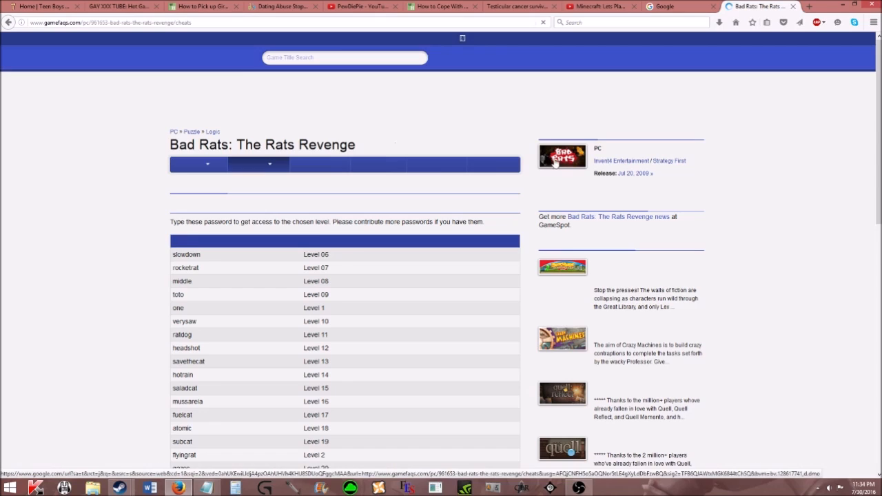
pyautogui.scroll(-3)
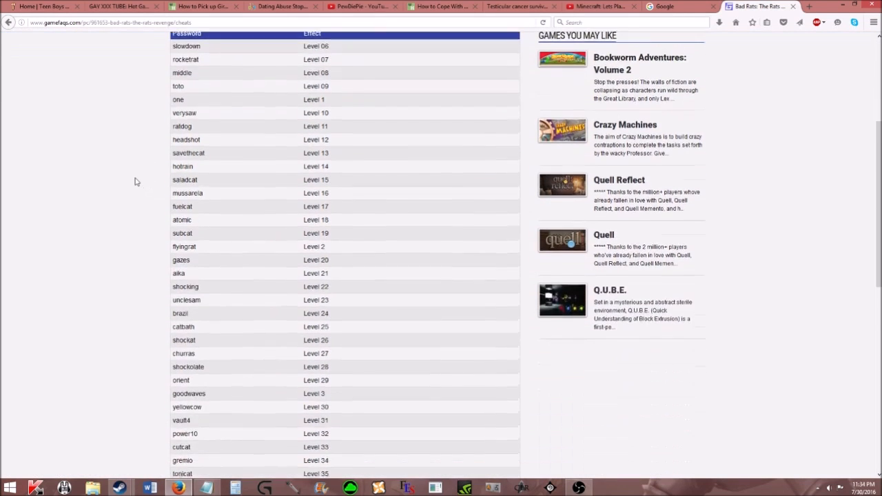
pyautogui.scroll(-3)
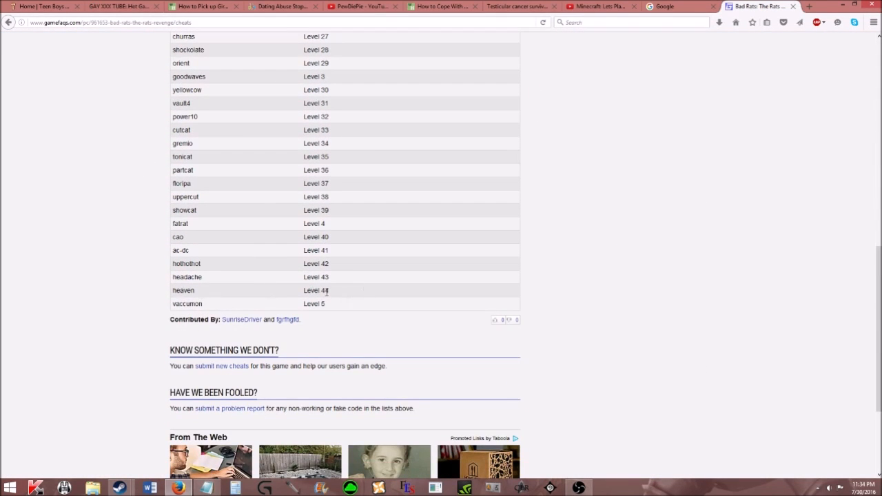
pyautogui.moveTo(208, 290)
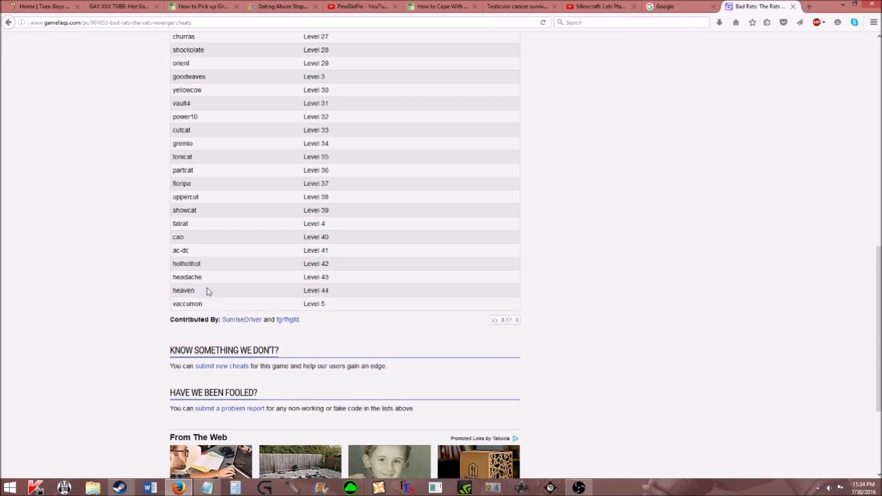
pyautogui.doubleClick(182, 290)
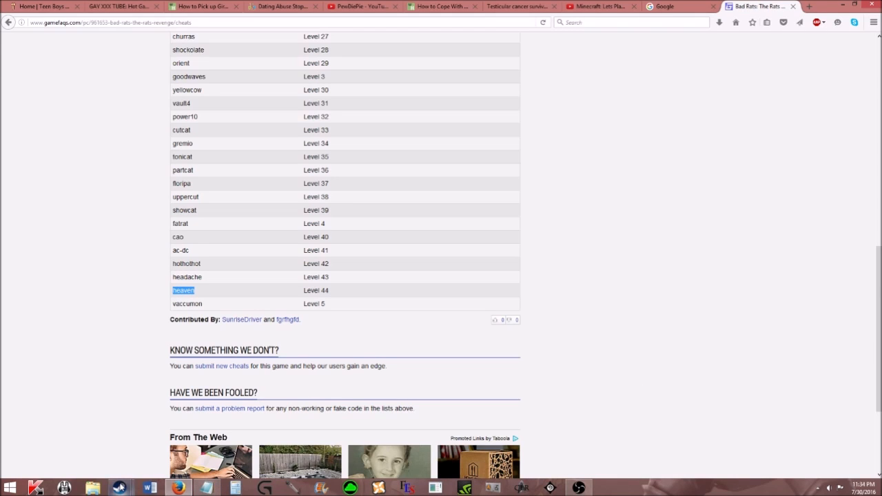
pyautogui.rightClick(120, 487)
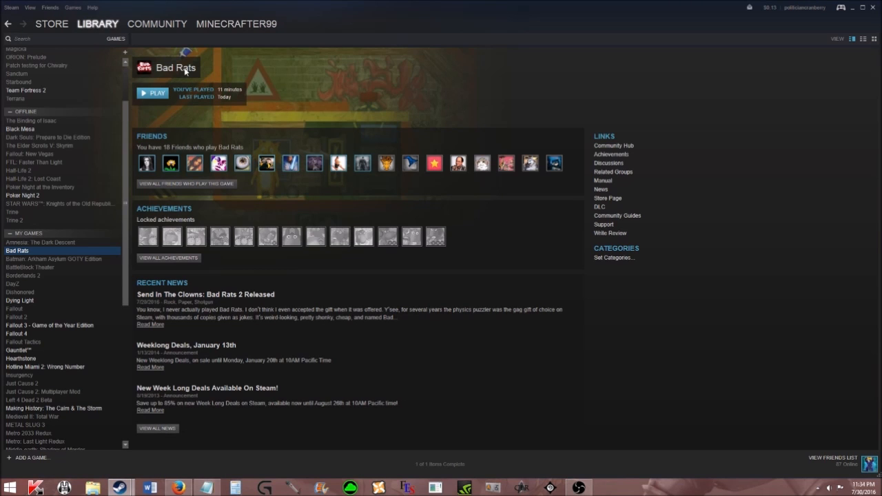
pyautogui.moveTo(160, 73)
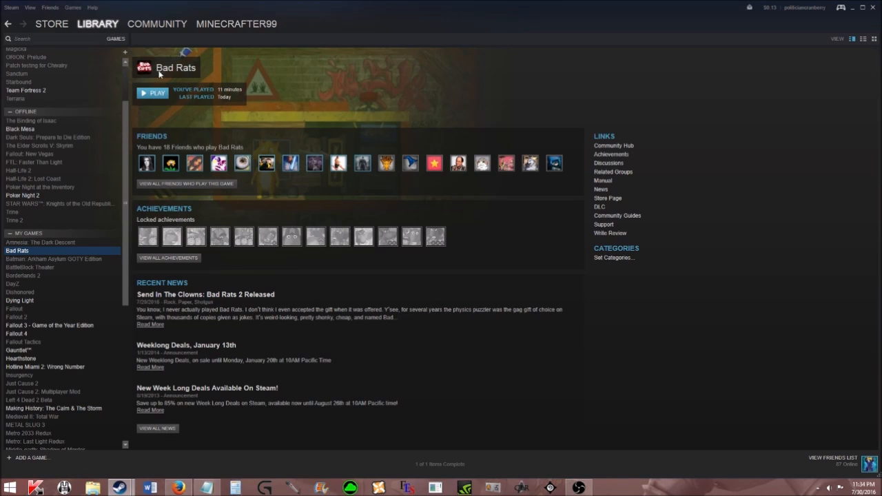
pyautogui.moveTo(187, 85)
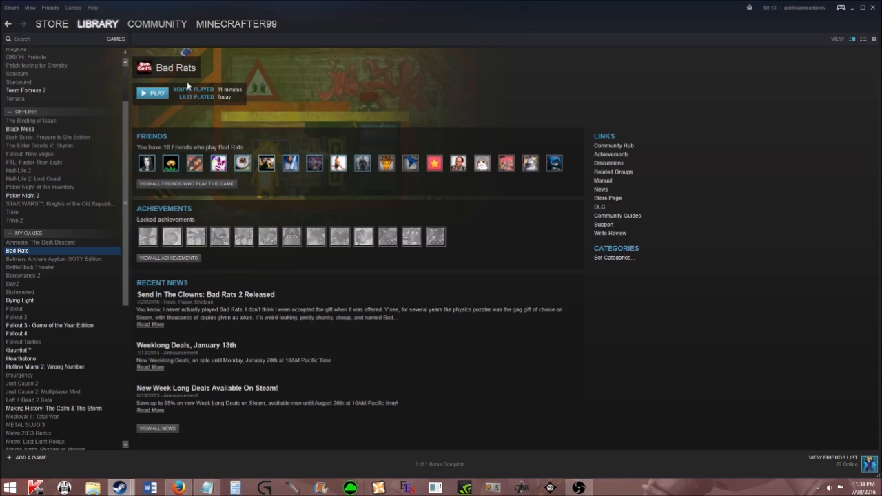
# Launch Bad Rats from its Steam library page.
pyautogui.click(152, 93)
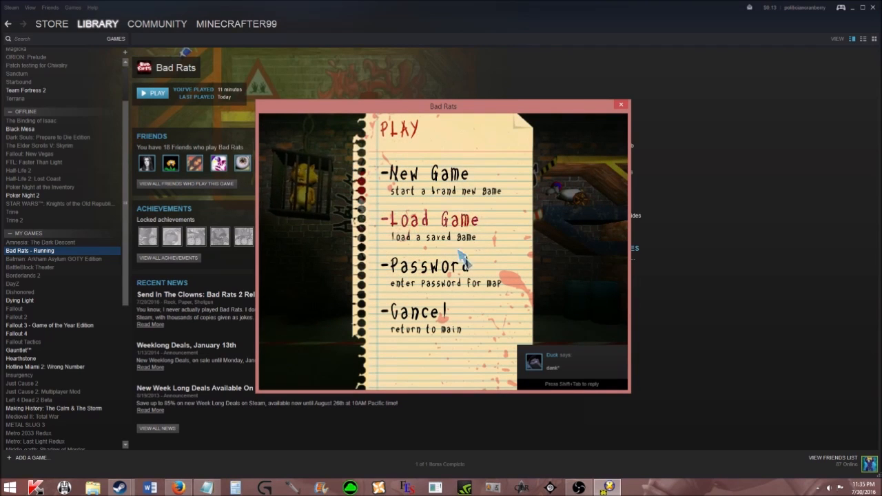
# Enter the password 'heaven' and reach the Level 44 briefing via Play > Password.
pyautogui.click(426, 268)
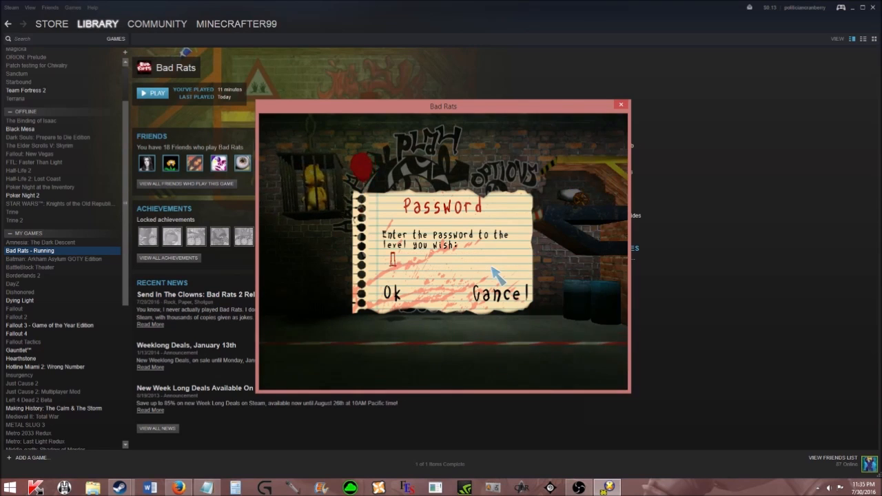
pyautogui.write('5')
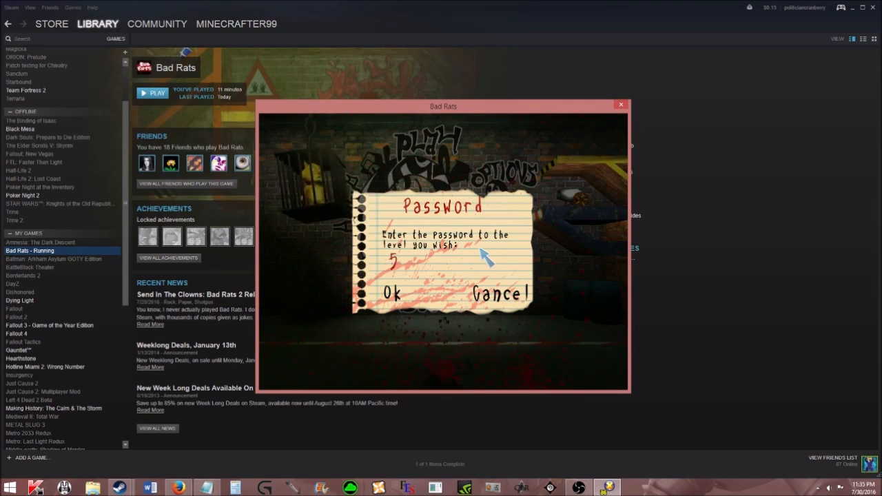
pyautogui.write('heaven')
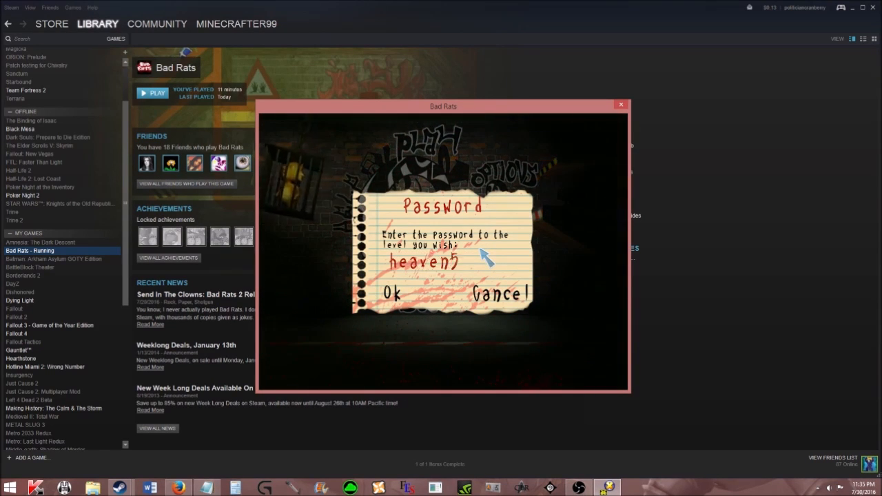
pyautogui.press('backspace')
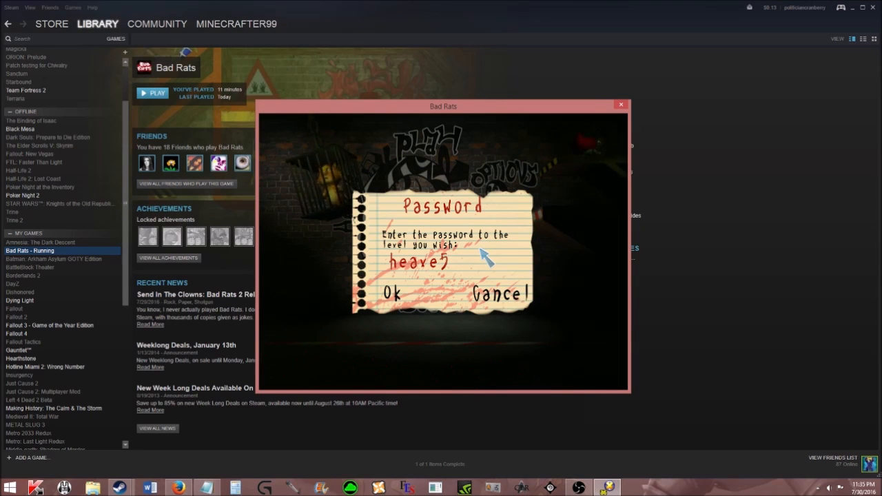
pyautogui.write('5555555555555')
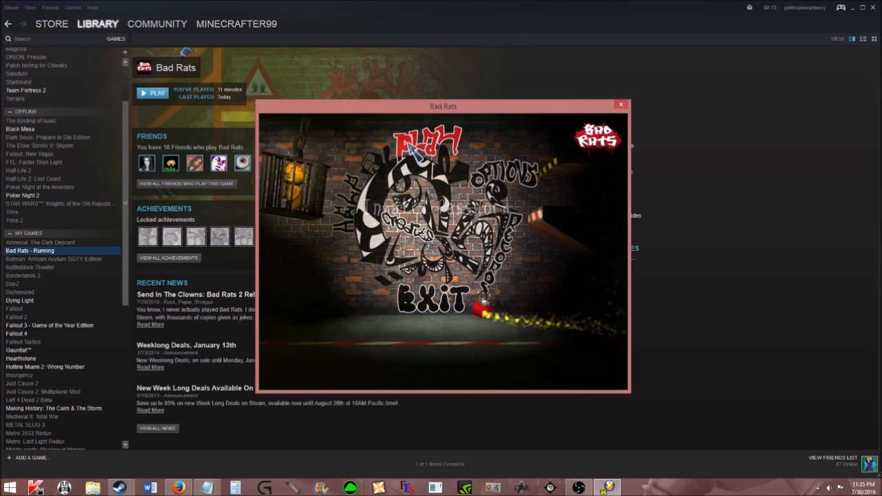
pyautogui.click(414, 145)
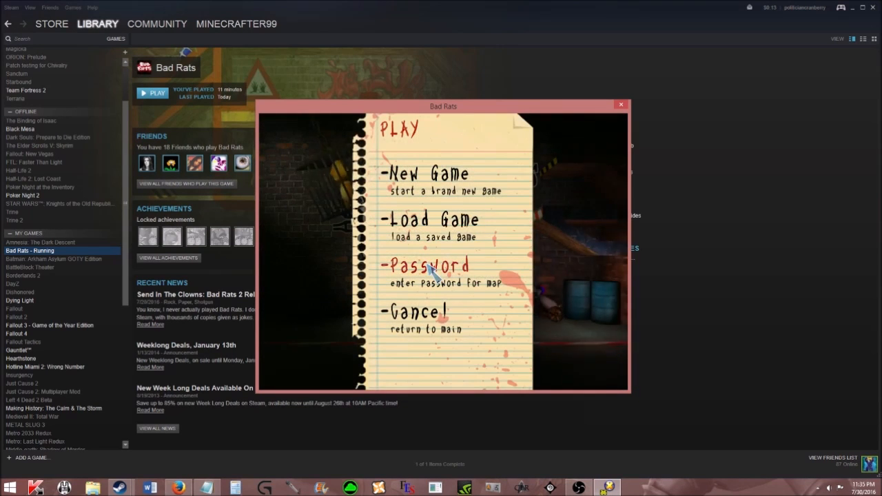
pyautogui.click(430, 267)
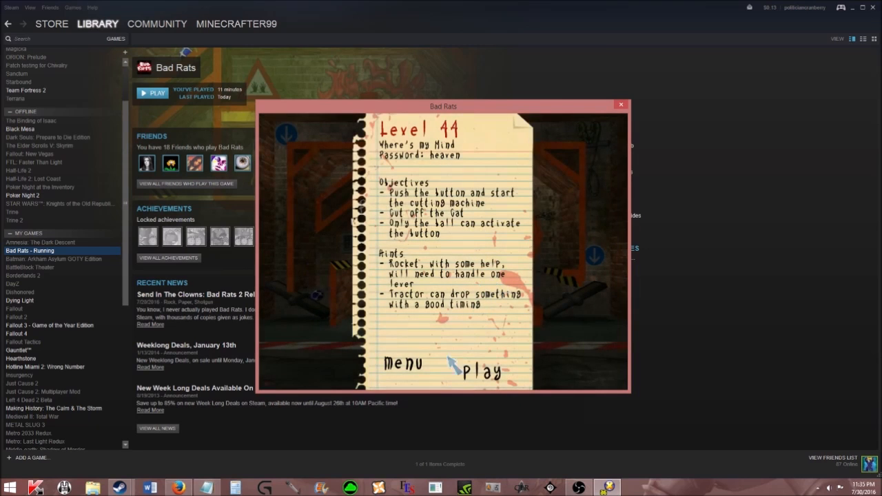
# Start Level 44 and pick an item from the inventory bar.
pyautogui.click(485, 373)
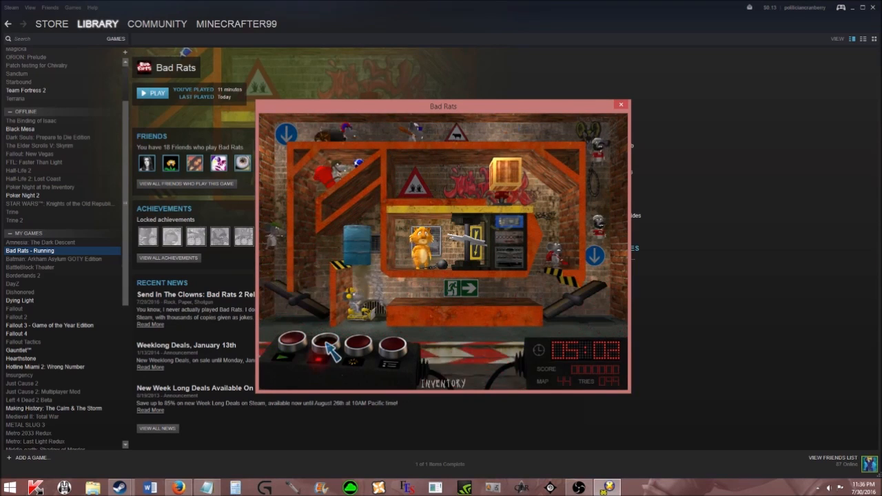
pyautogui.click(620, 105)
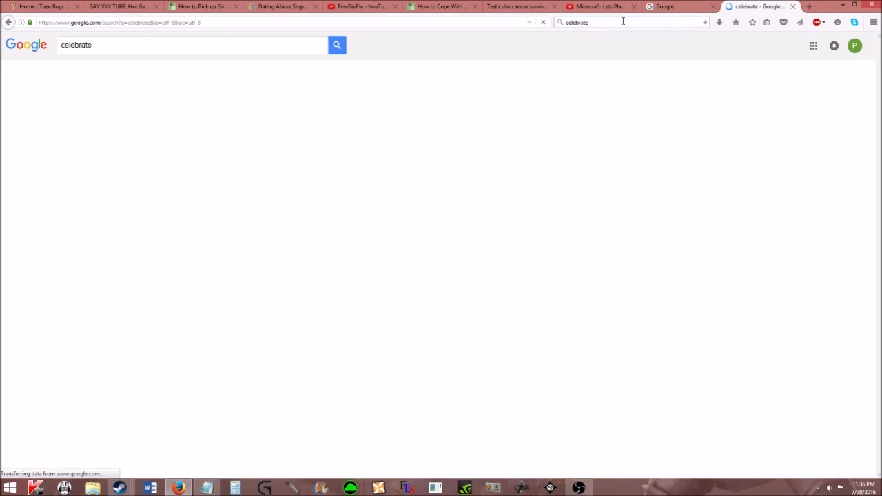
# Filter 'celebrate' results to videos and open Kool & The Gang's 'Celebration'.
pyautogui.write('5')
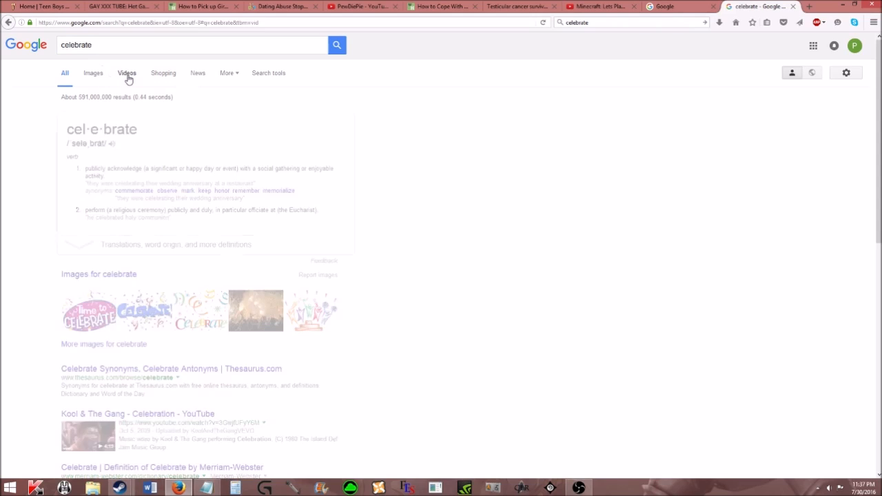
pyautogui.click(126, 72)
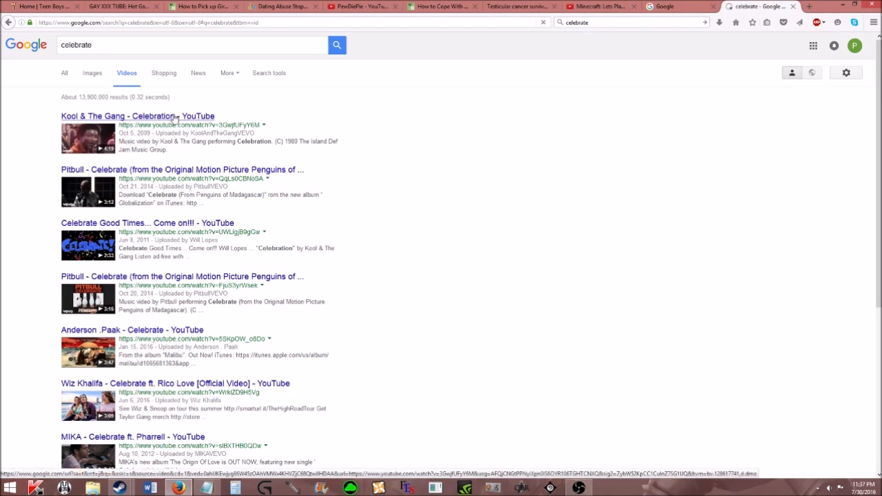
pyautogui.click(135, 115)
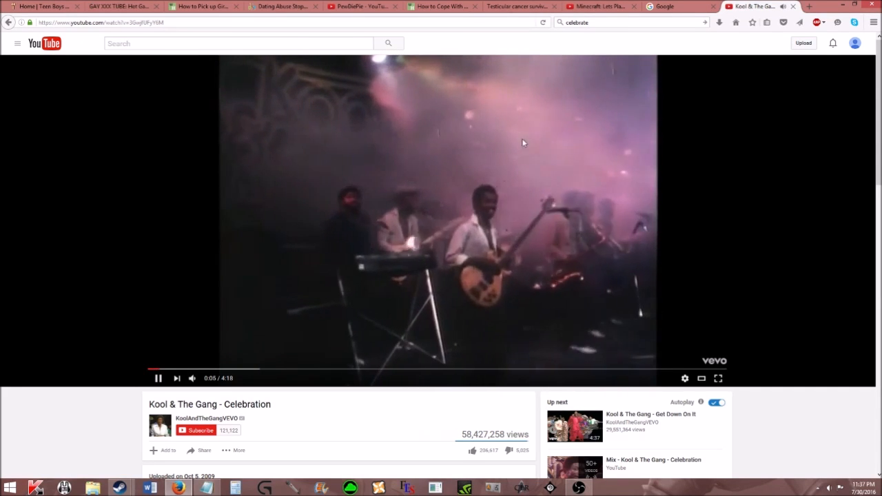
pyautogui.moveTo(414, 113)
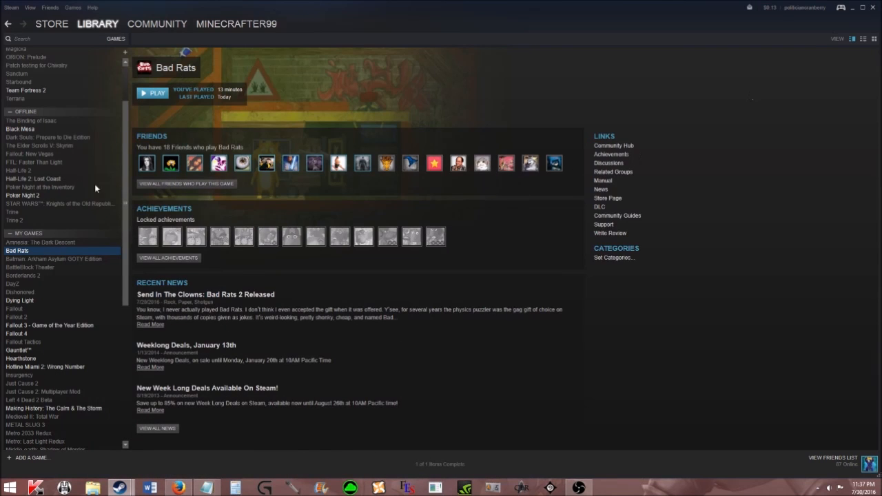
# Delete Bad Rats' local content from the Steam Library and confirm.
pyautogui.rightClick(17, 250)
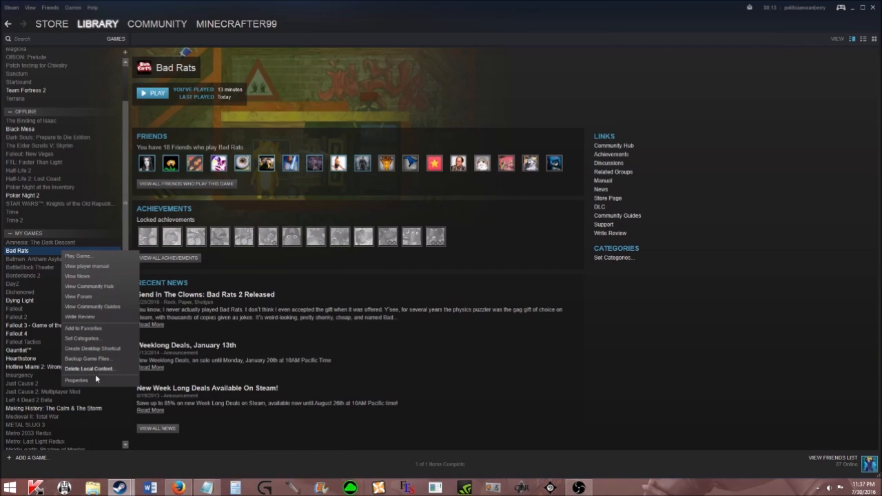
pyautogui.click(89, 369)
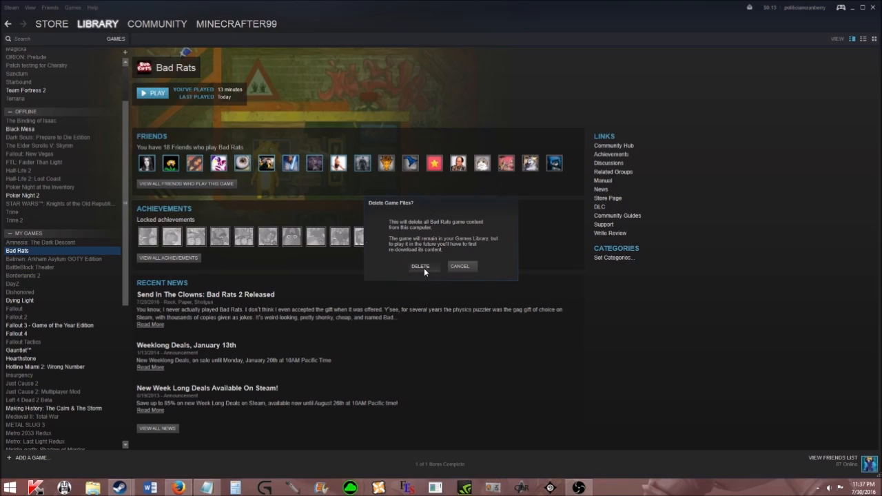
pyautogui.moveTo(408, 273)
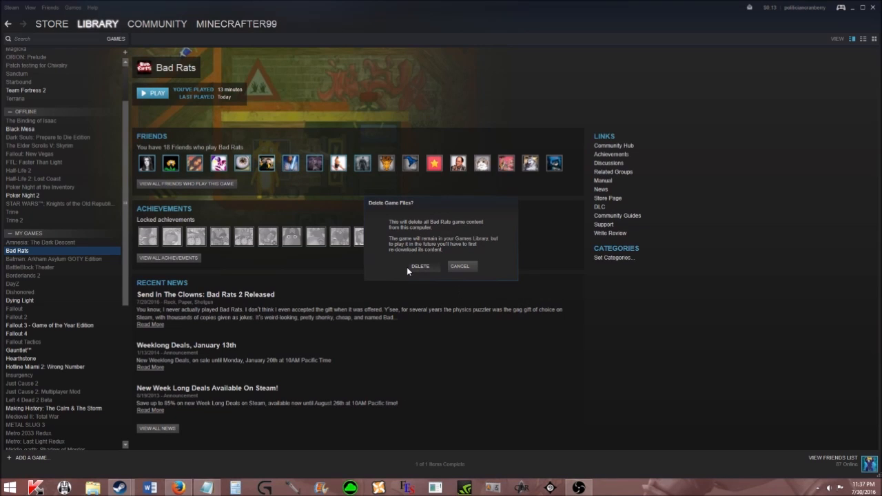
pyautogui.click(420, 266)
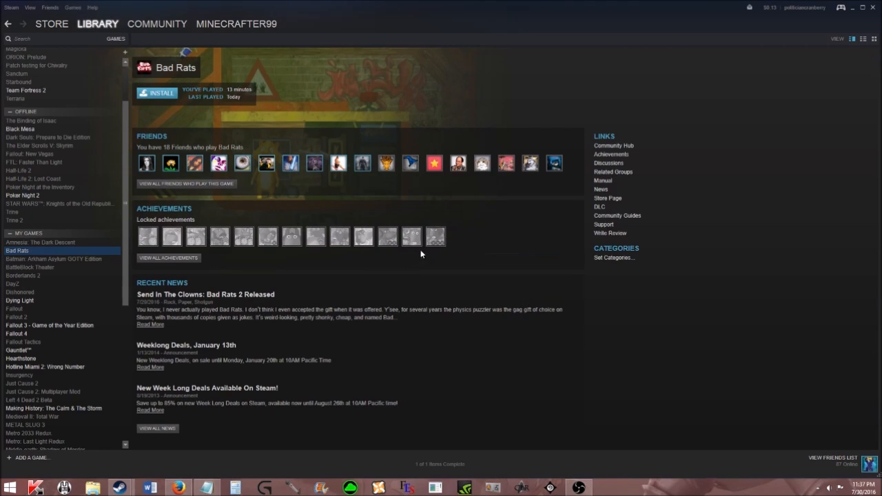
pyautogui.moveTo(316, 330)
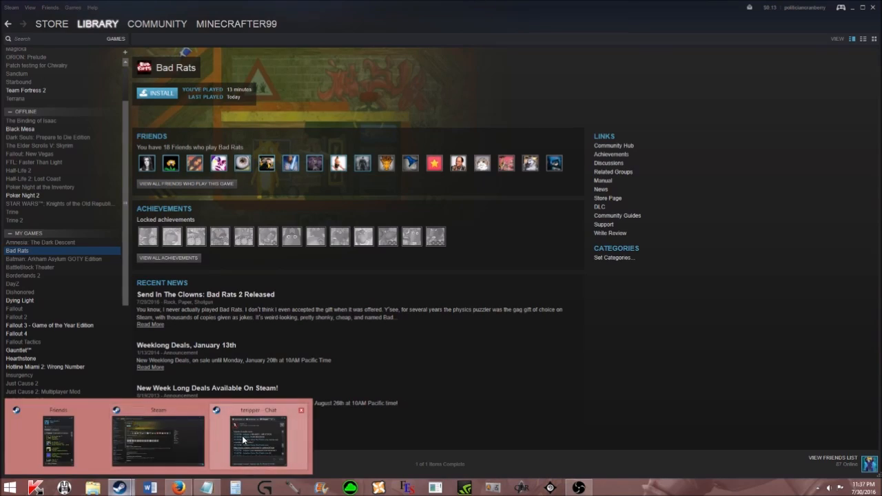
# Open the friend chat window and draft the reply 'ur mom'.
pyautogui.click(258, 437)
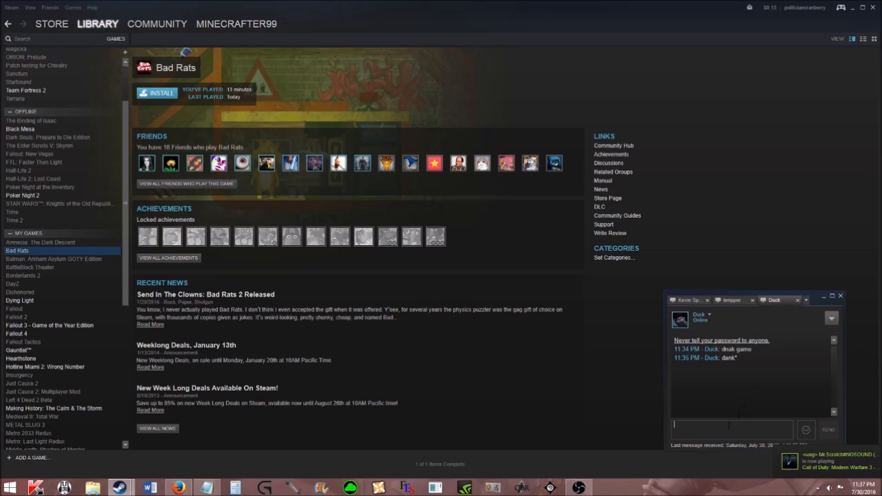
pyautogui.write('ur mom')
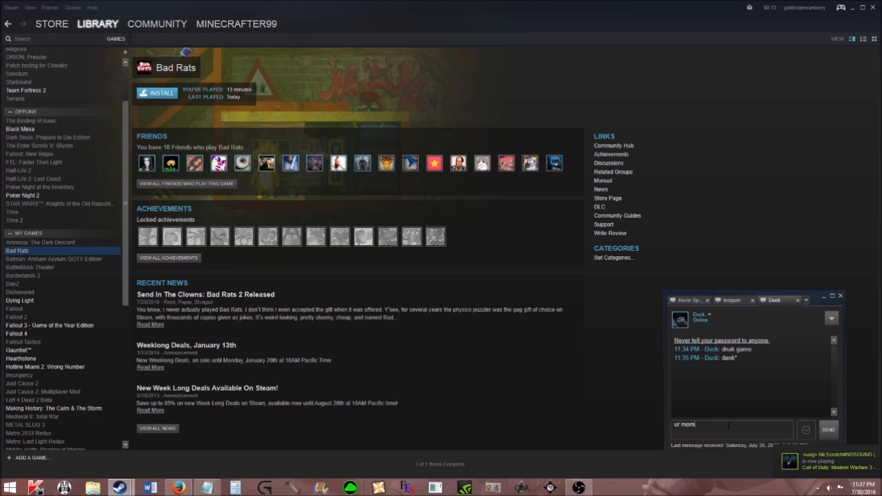